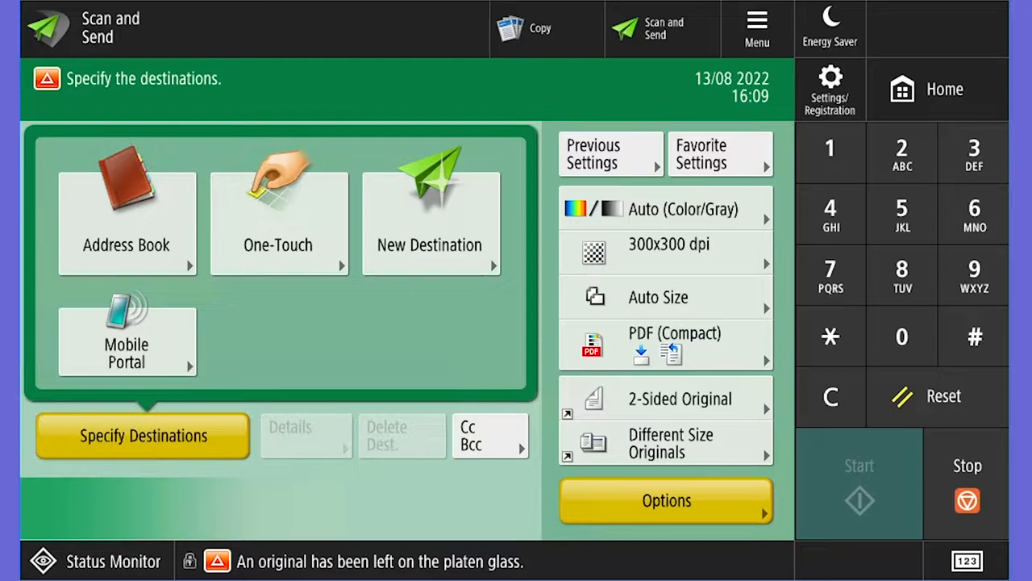
Show the Previous Settings list with its History 1 and History 2 entries
click(611, 153)
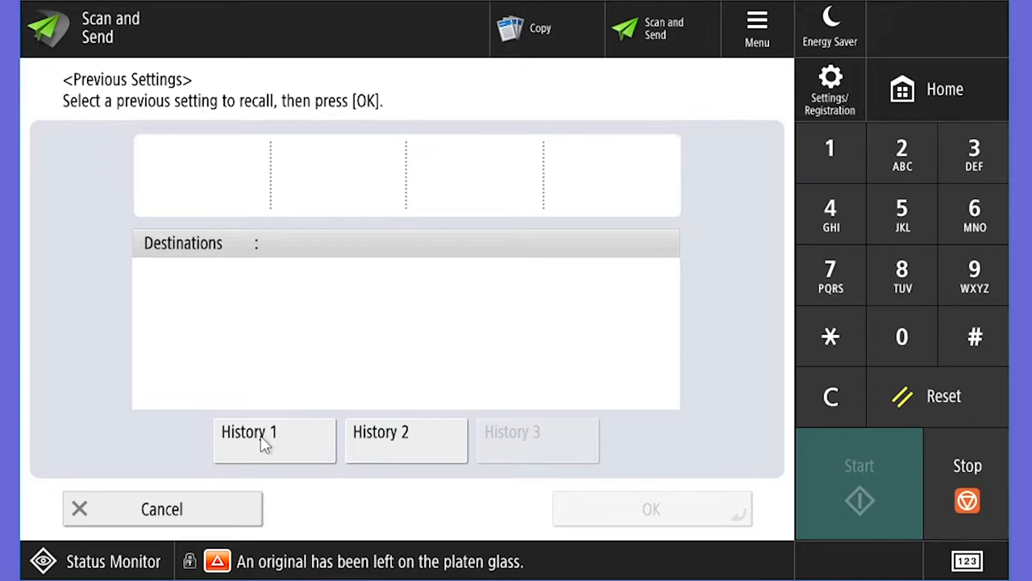
Preview and apply History 1: Auto colour, 300x300 dpi, PDF Compact, two-sided book original
click(274, 440)
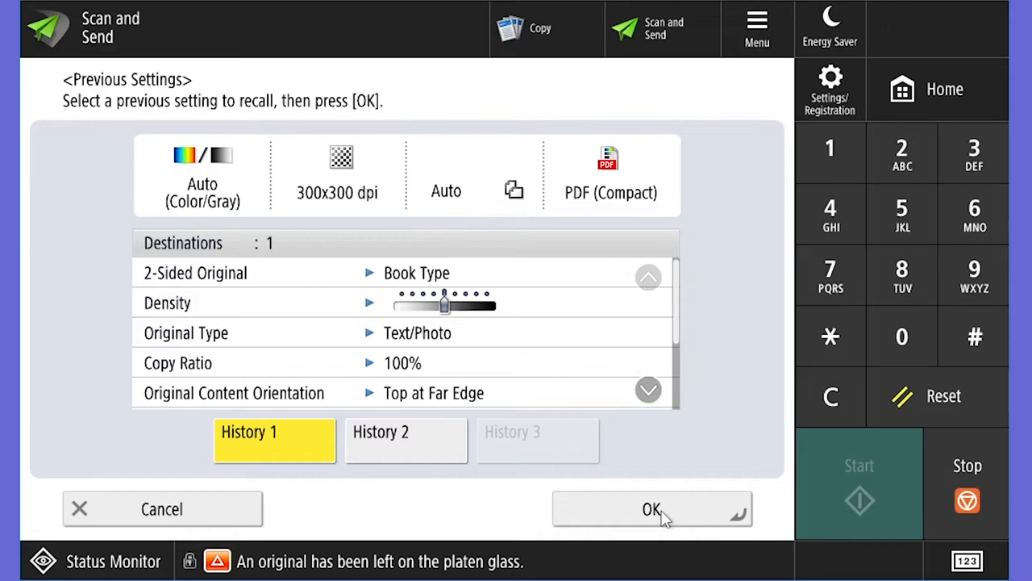
click(652, 508)
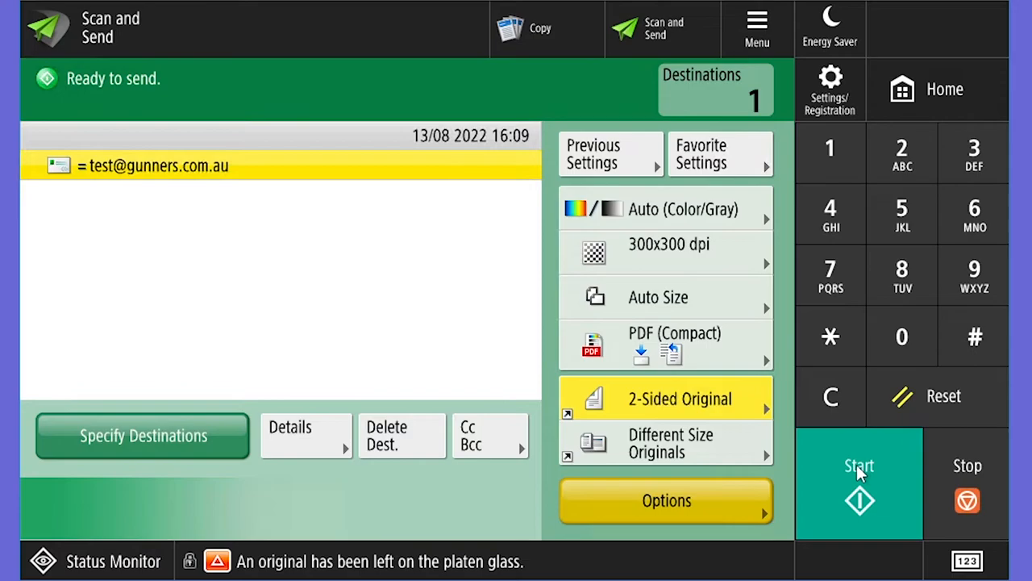
click(859, 466)
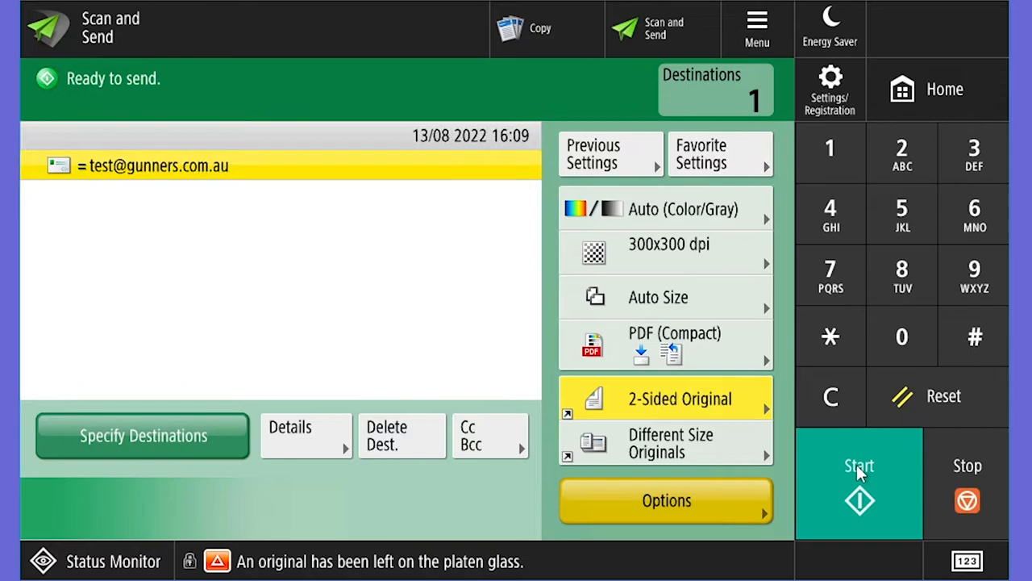